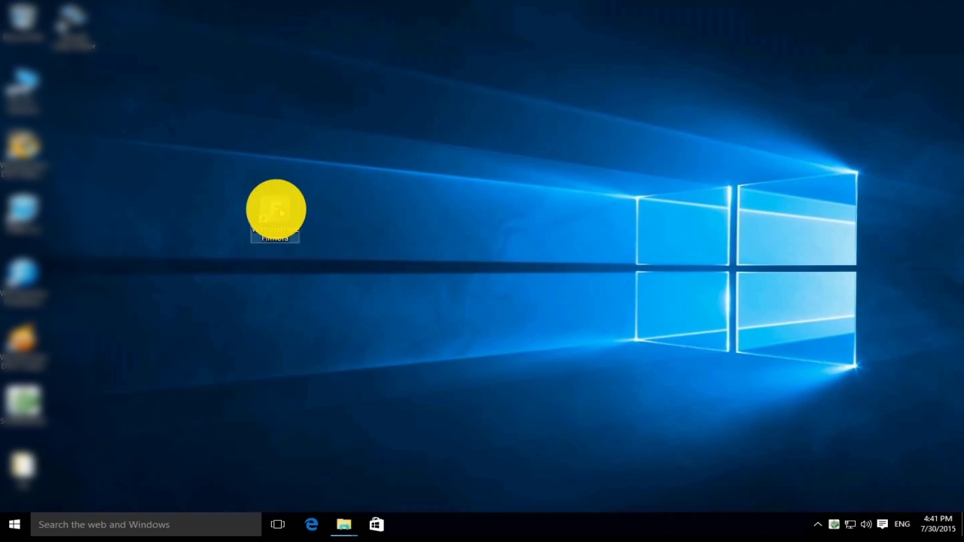
Launch Filmora from the Windows desktop shortcut to reach its start screen.
{"action": "double_click", "coordinate": [274, 209]}
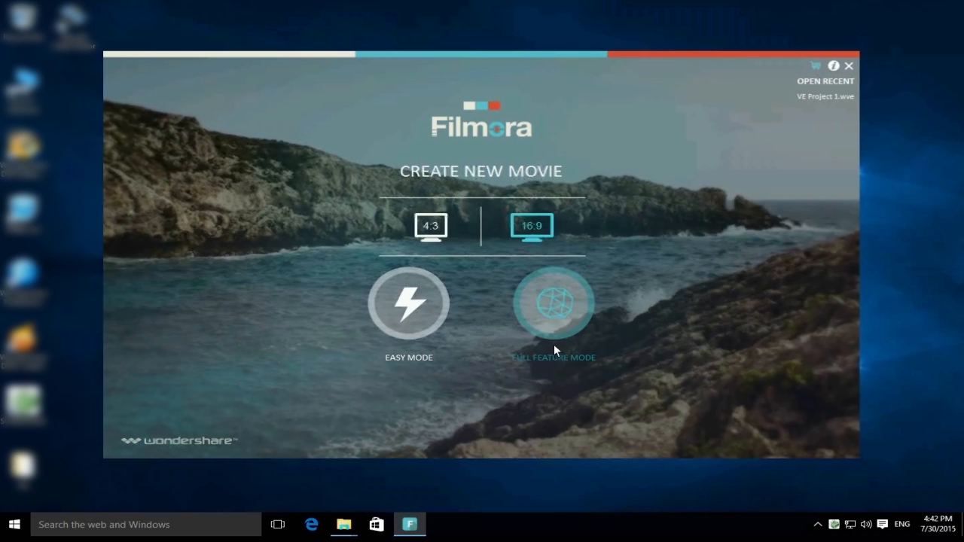
{"action": "left_click", "coordinate": [553, 304]}
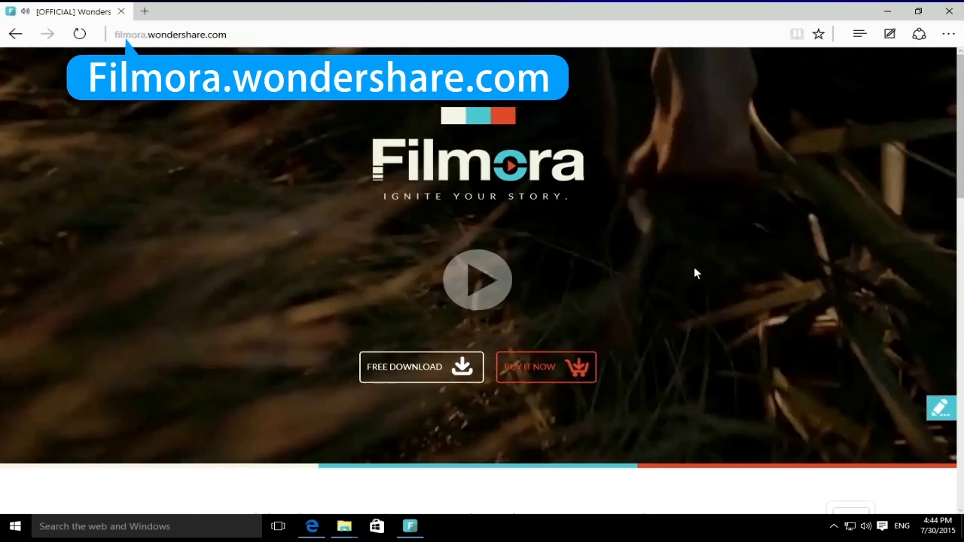
{"action": "mouse_move", "coordinate": [409, 370]}
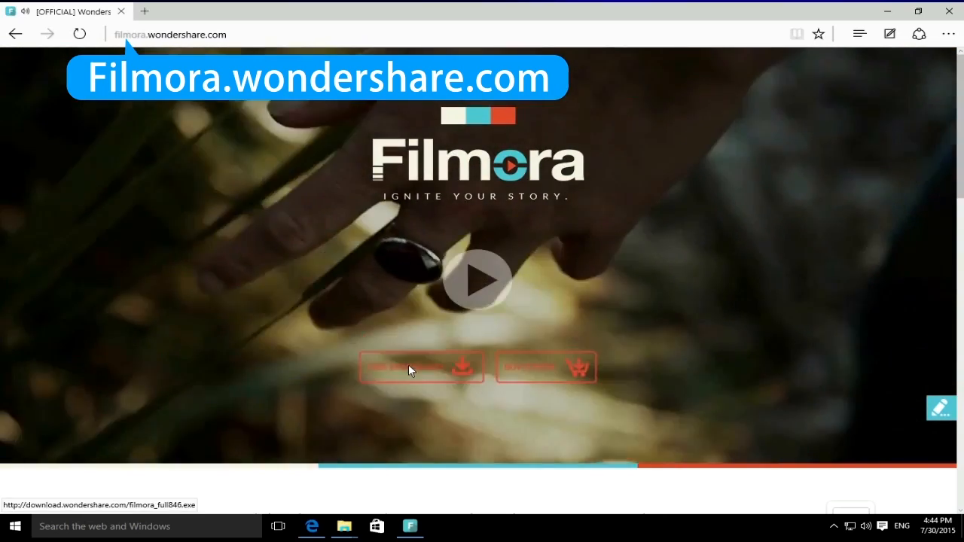
{"action": "mouse_move", "coordinate": [545, 367]}
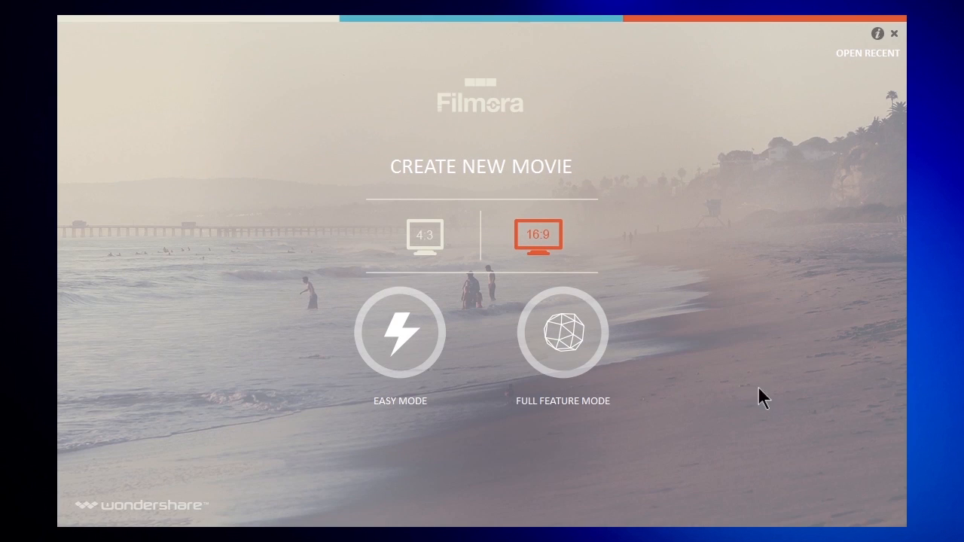
{"action": "mouse_move", "coordinate": [580, 263]}
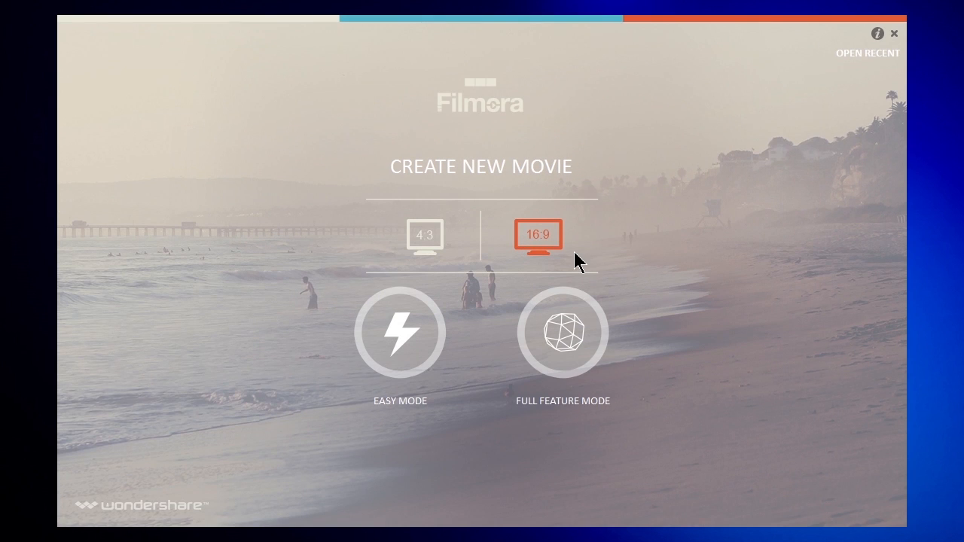
{"action": "left_click", "coordinate": [424, 235]}
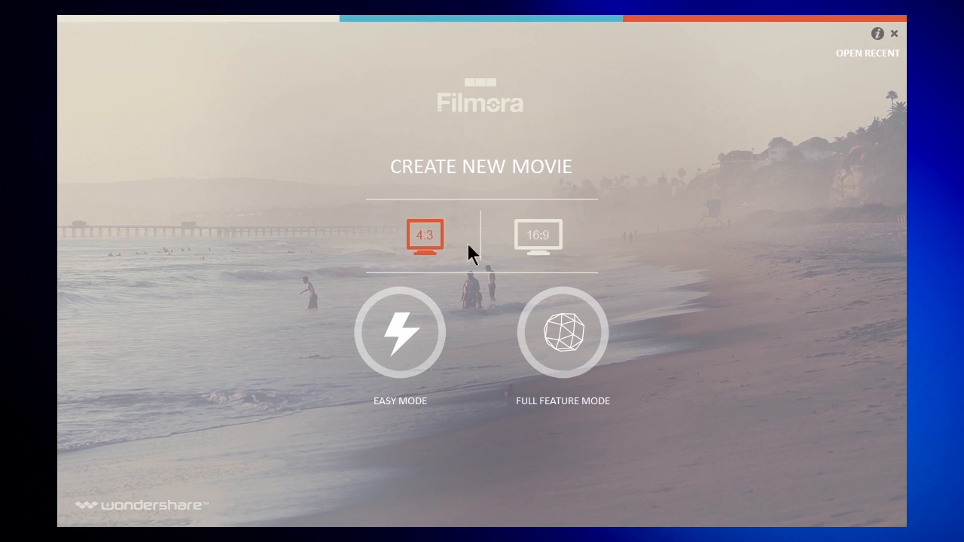
{"action": "left_click", "coordinate": [537, 235]}
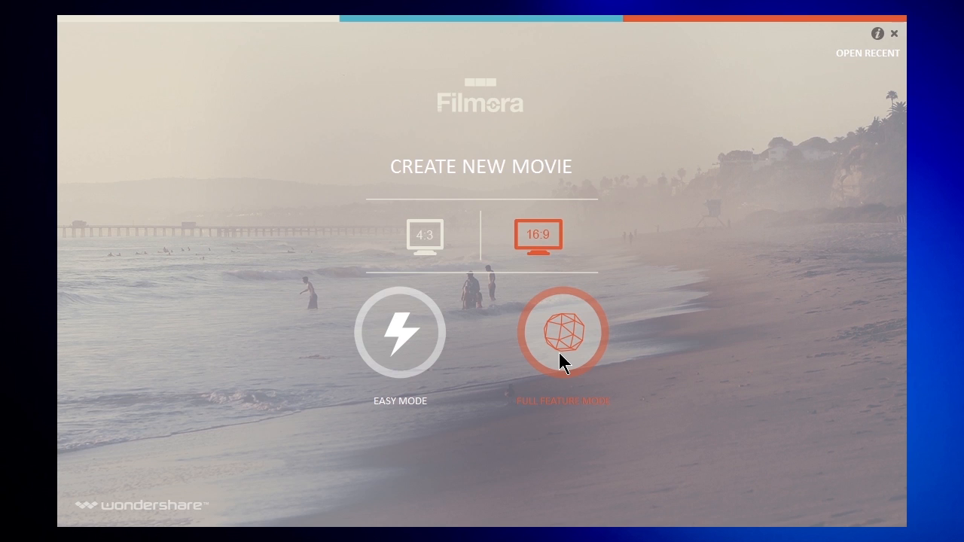
Start a Full Feature Mode project and import beach clips shutterstock_v3516785 and shutterstock_v4654295.
{"action": "left_click", "coordinate": [563, 331]}
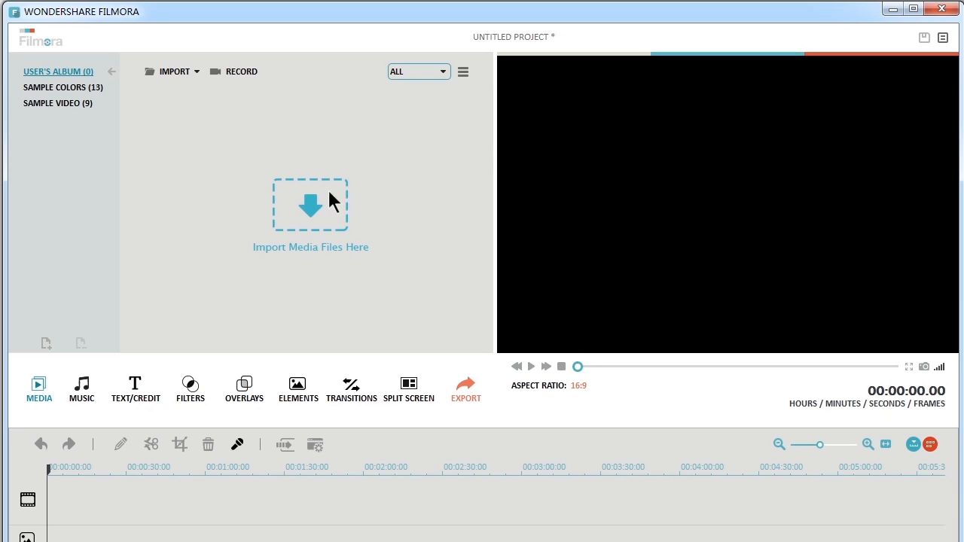
{"action": "left_click", "coordinate": [310, 205]}
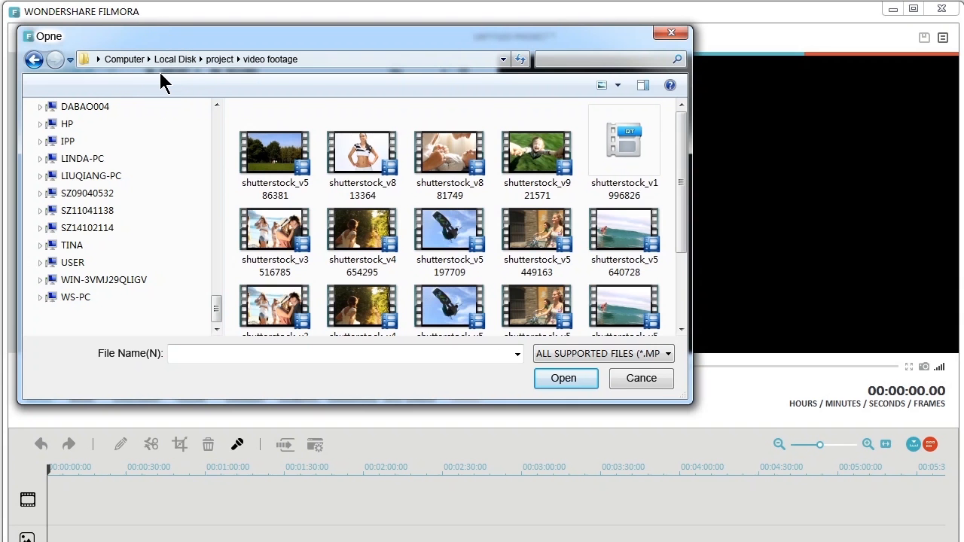
{"action": "mouse_move", "coordinate": [223, 175]}
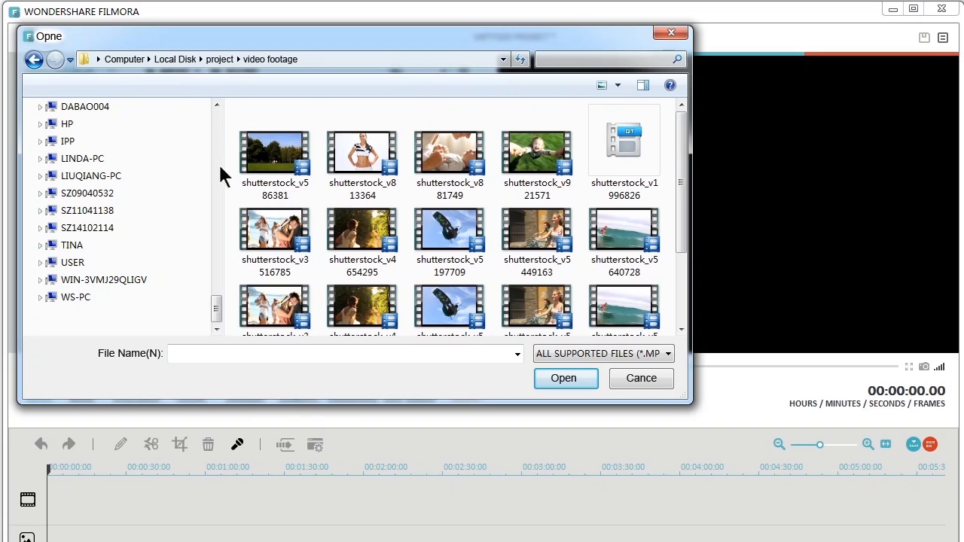
{"action": "left_click", "coordinate": [274, 233]}
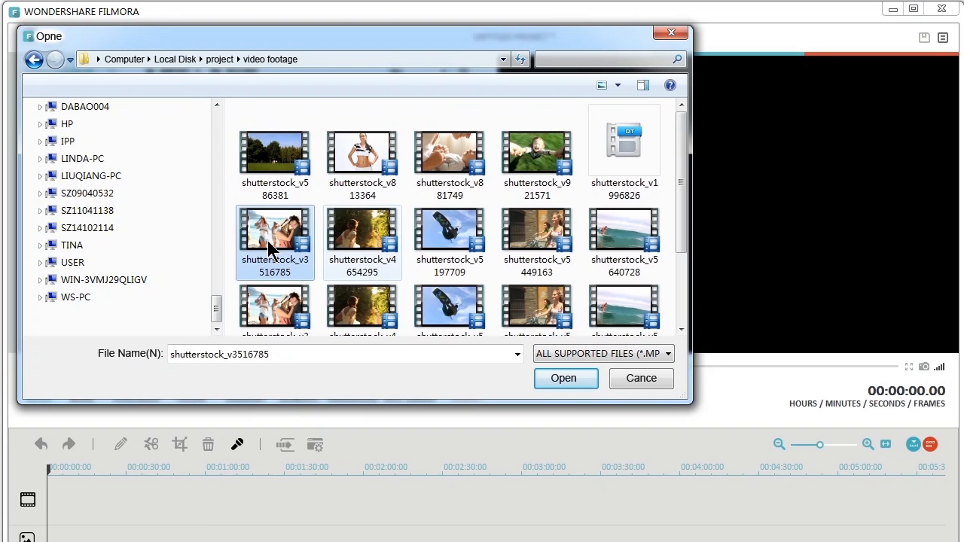
{"action": "left_click", "coordinate": [362, 241]}
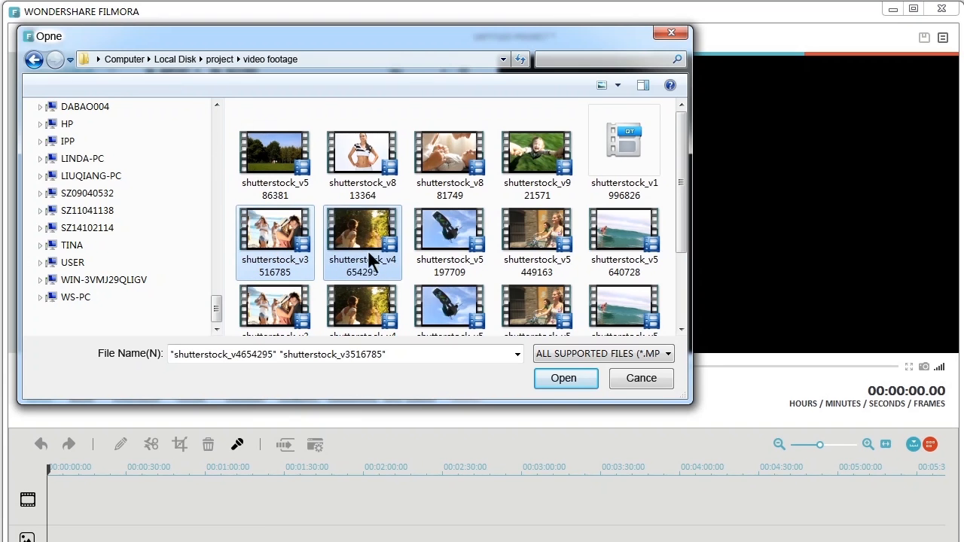
{"action": "left_click", "coordinate": [563, 378]}
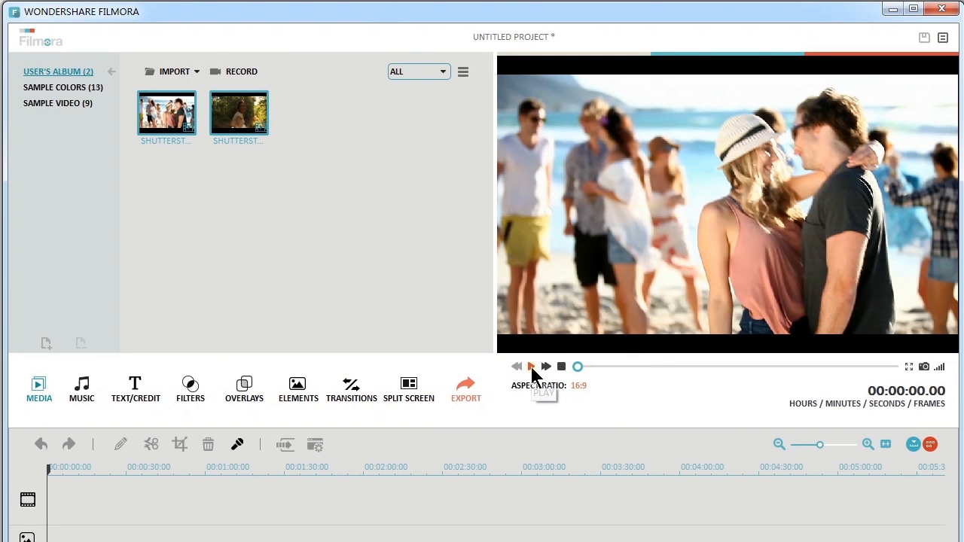
Preview the imported clip with play, pause and stop.
{"action": "left_click", "coordinate": [530, 365]}
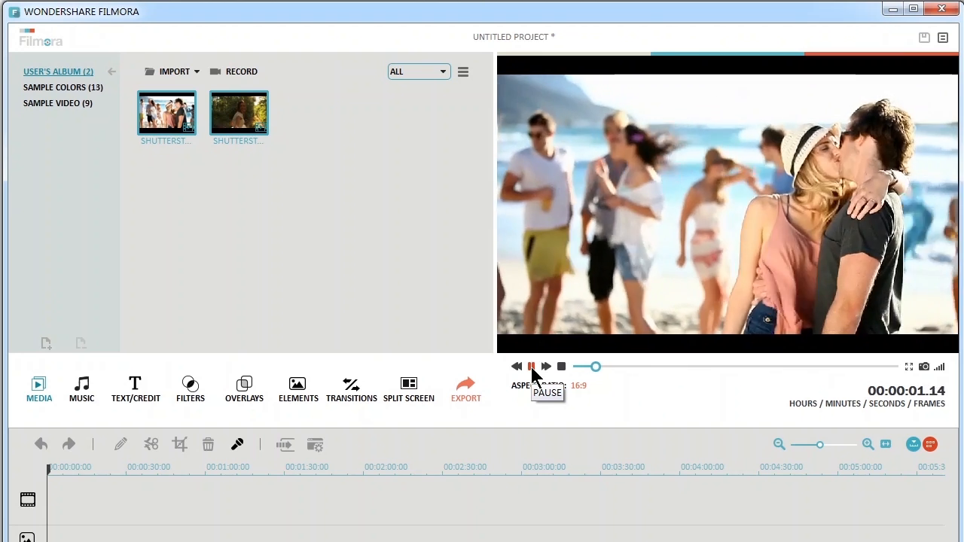
{"action": "left_click", "coordinate": [530, 366]}
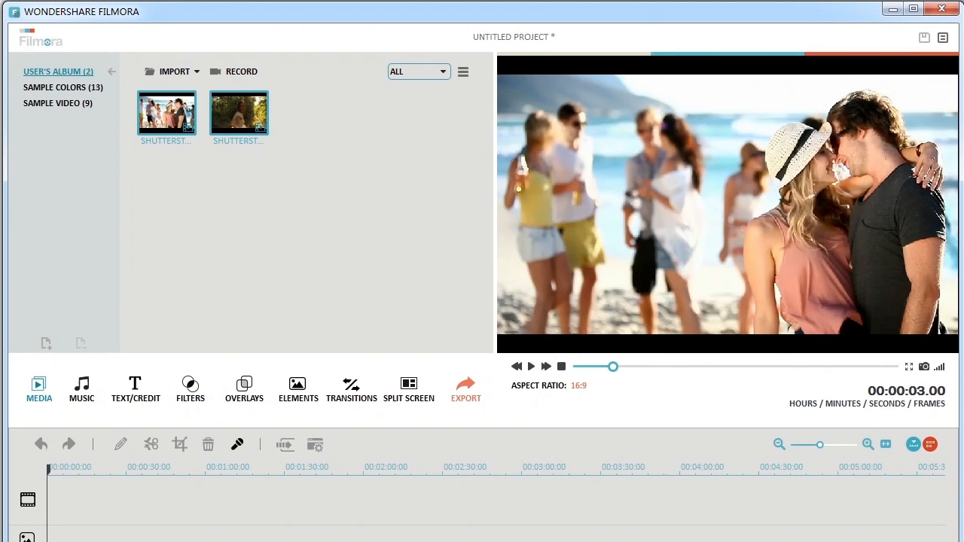
{"action": "left_click", "coordinate": [561, 367]}
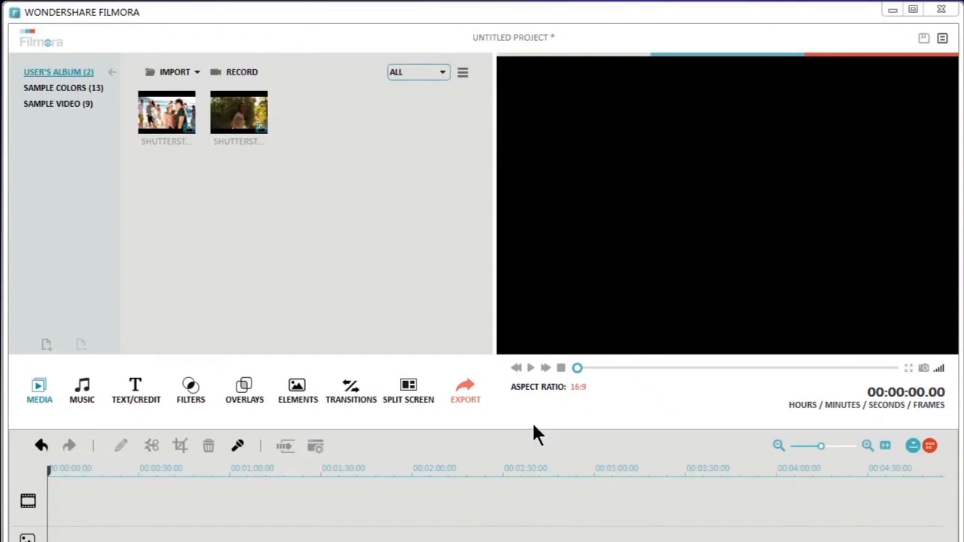
{"action": "mouse_move", "coordinate": [519, 410]}
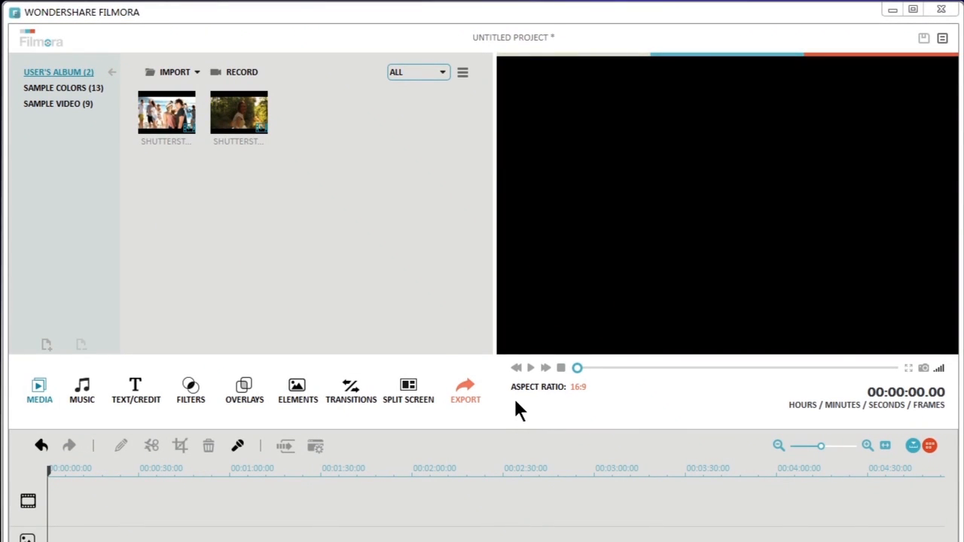
{"action": "left_click", "coordinate": [165, 113]}
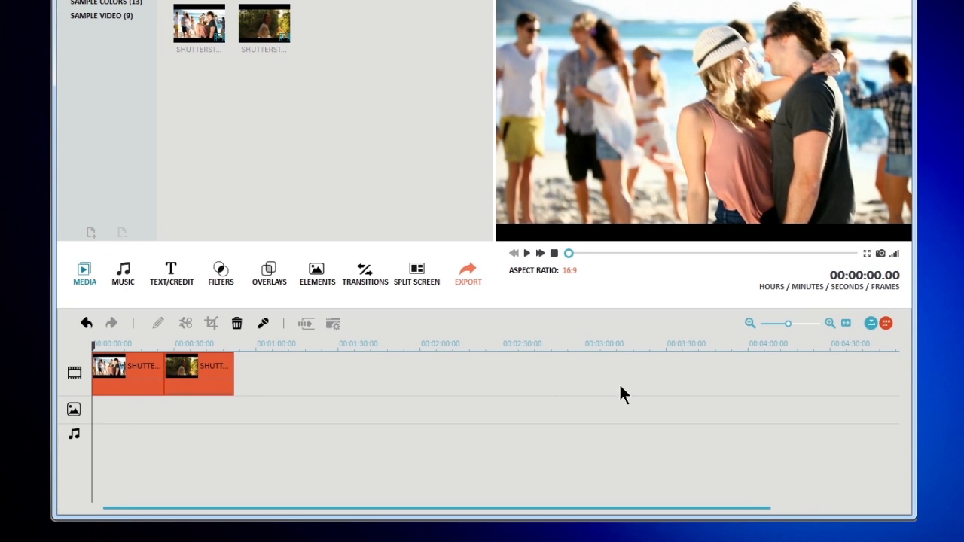
Lower the first clip's saturation to -2 and apply the adjustment.
{"action": "left_click_drag", "start_coordinate": [764, 322], "coordinate": [786, 322]}
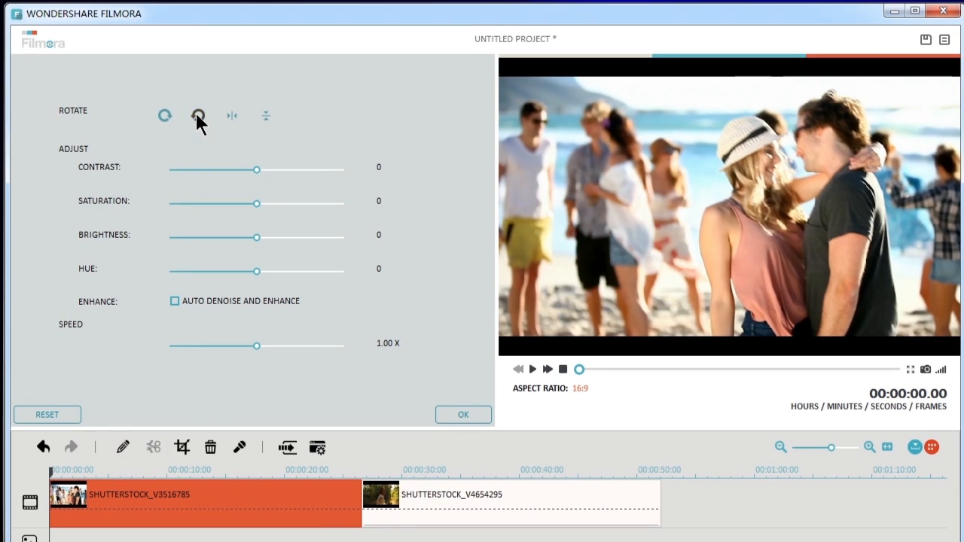
{"action": "mouse_move", "coordinate": [259, 211]}
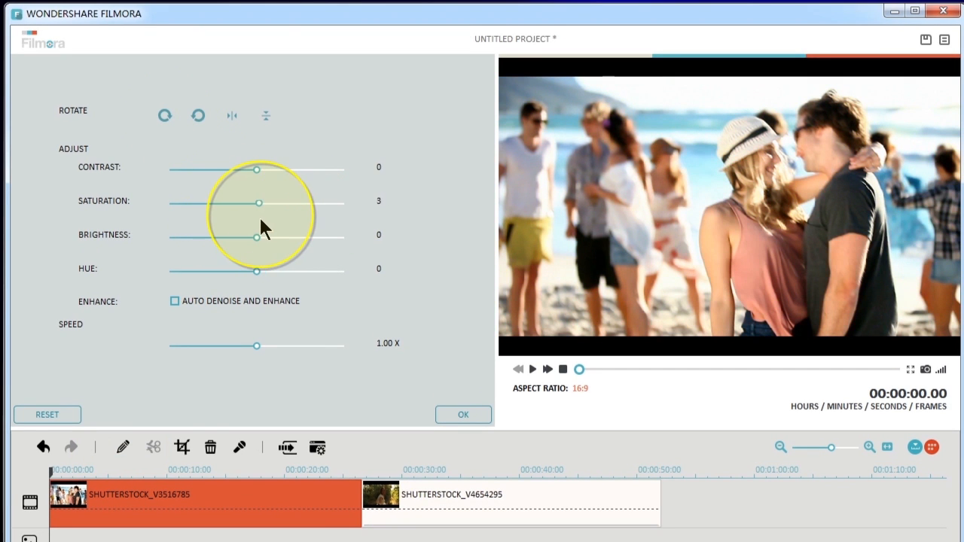
{"action": "left_click_drag", "start_coordinate": [268, 203], "coordinate": [256, 204]}
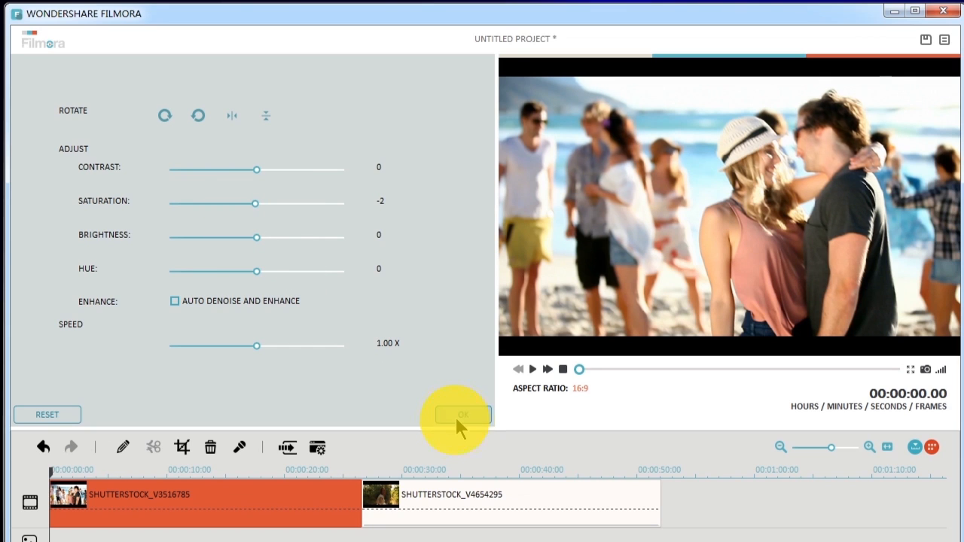
{"action": "left_click", "coordinate": [462, 414]}
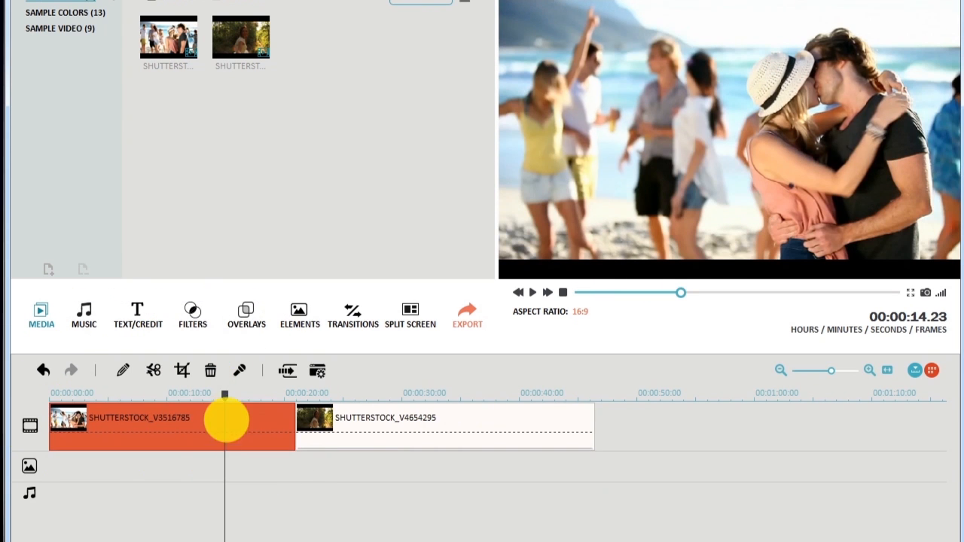
Split the first clip at about 00:00:14 and delete the tail piece.
{"action": "left_click", "coordinate": [210, 370]}
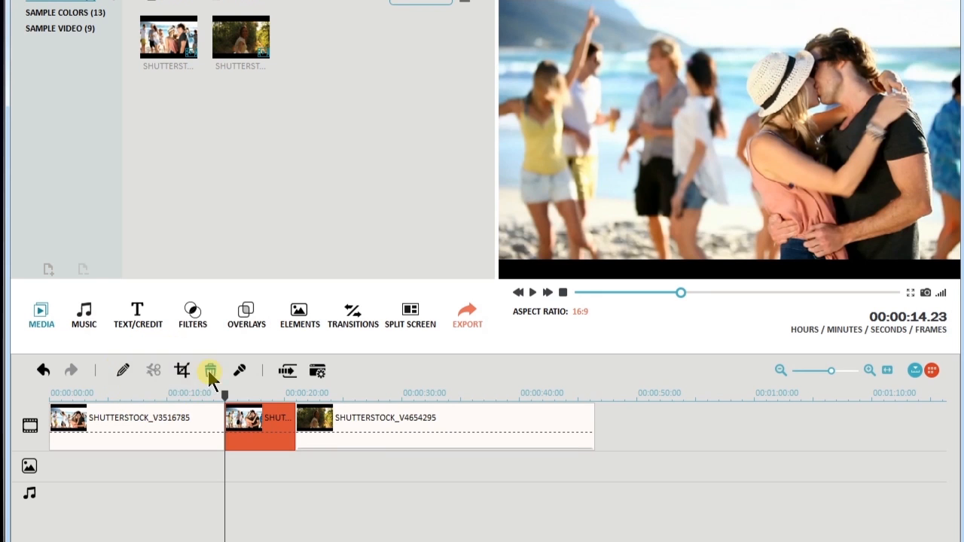
{"action": "left_click", "coordinate": [211, 371]}
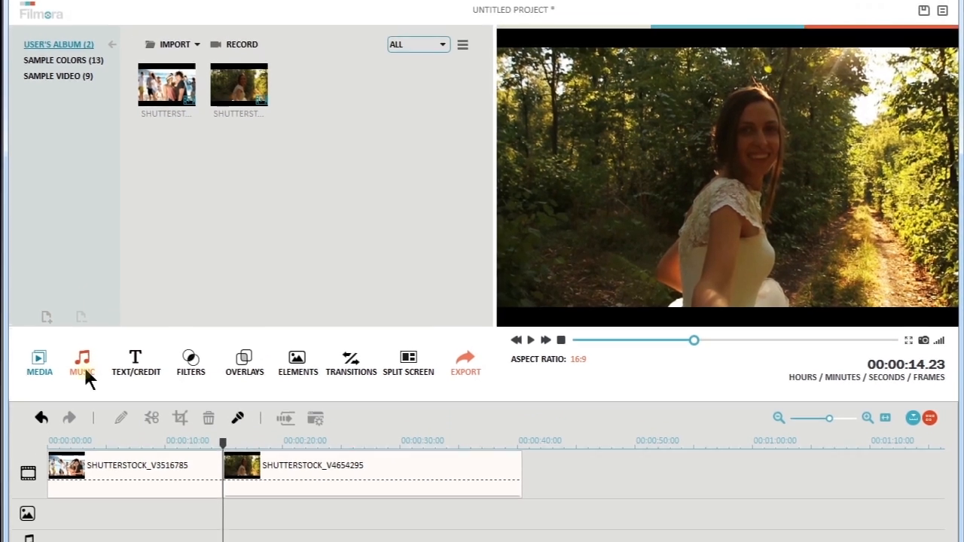
Browse the music library's sound effects, preview Bombard, and return to the All song list.
{"action": "left_click", "coordinate": [81, 363]}
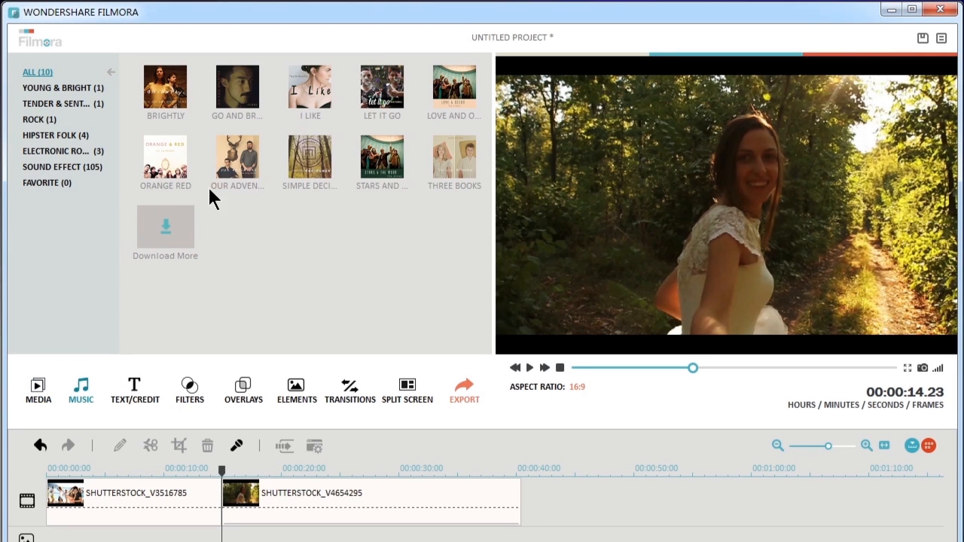
{"action": "left_click", "coordinate": [166, 157]}
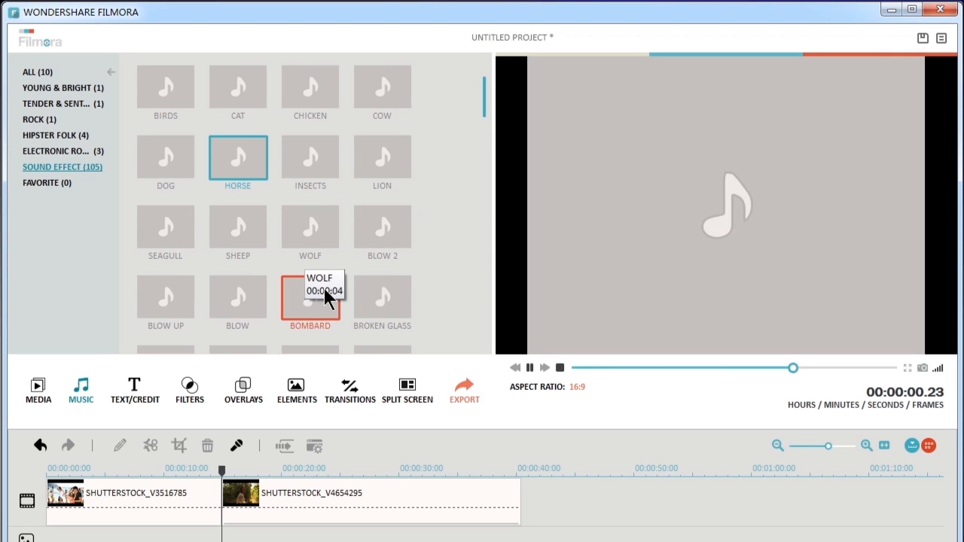
{"action": "left_click", "coordinate": [311, 293]}
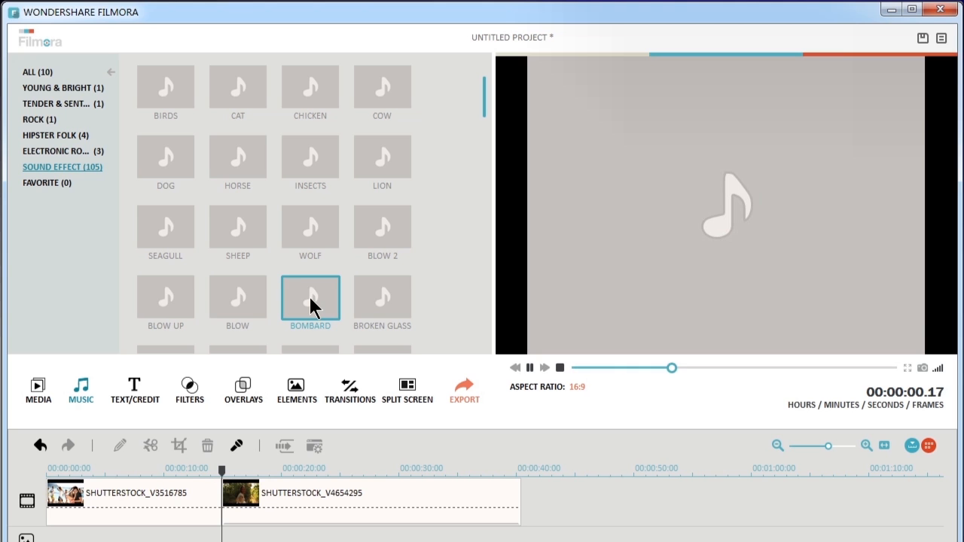
{"action": "left_click", "coordinate": [37, 73]}
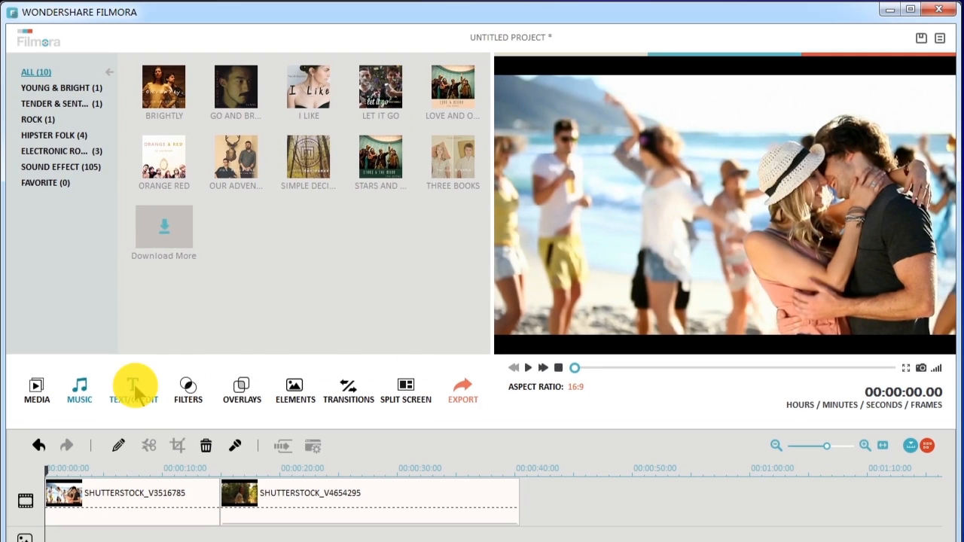
Show the Text/Credit title templates for the JOHN AND JULIA title.
{"action": "left_click", "coordinate": [133, 390]}
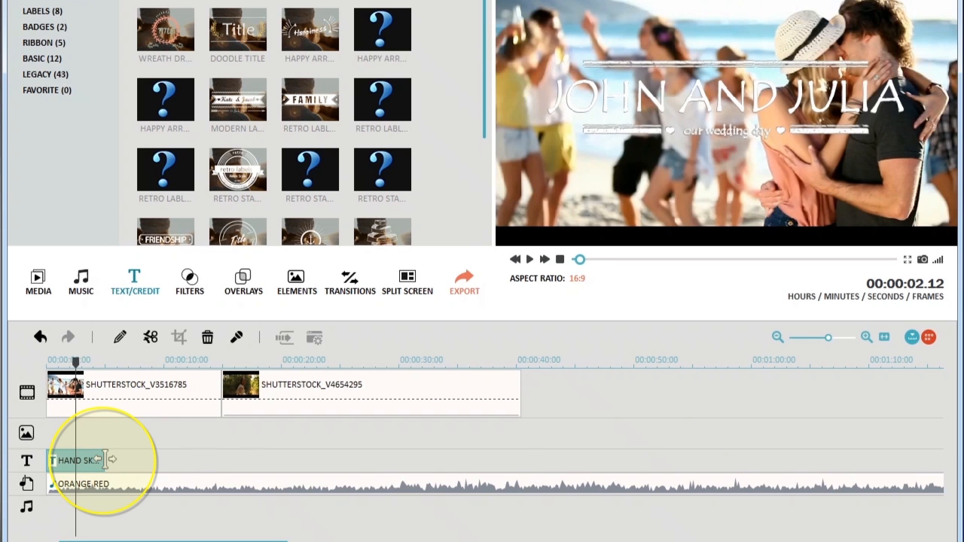
Change the Hand Sketch Title text from JOHN AND JULIA to 'Jack and Rose'.
{"action": "left_click_drag", "start_coordinate": [75, 359], "coordinate": [221, 358]}
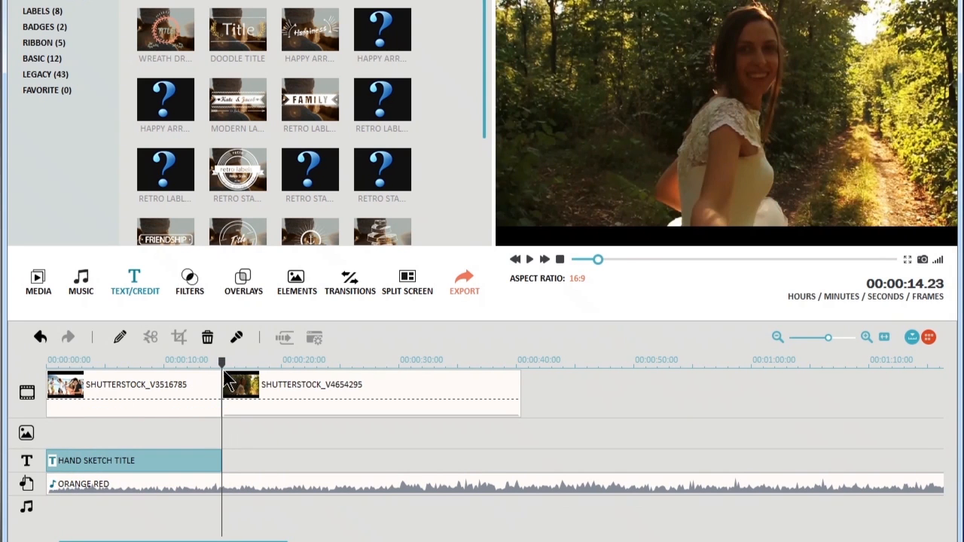
{"action": "left_click_drag", "start_coordinate": [220, 359], "coordinate": [148, 358]}
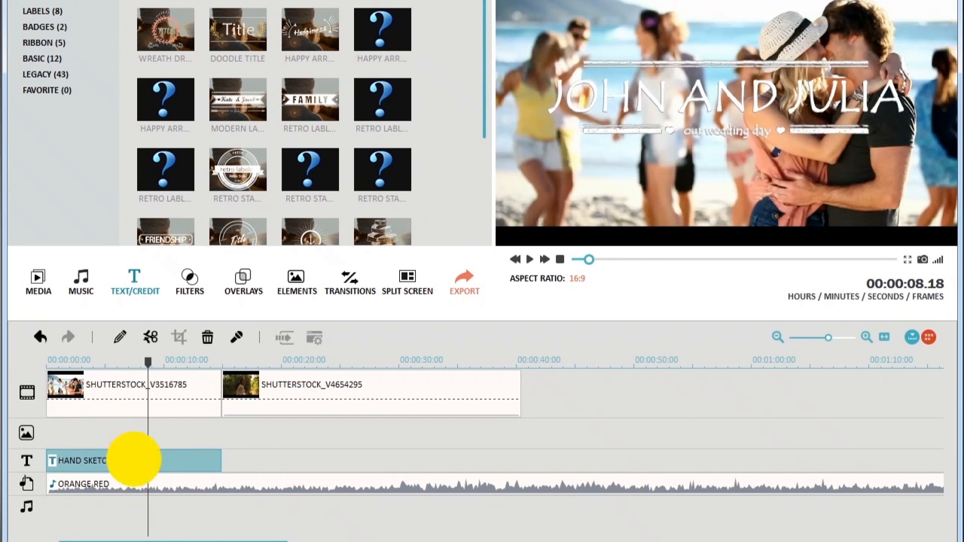
{"action": "double_click", "coordinate": [133, 461]}
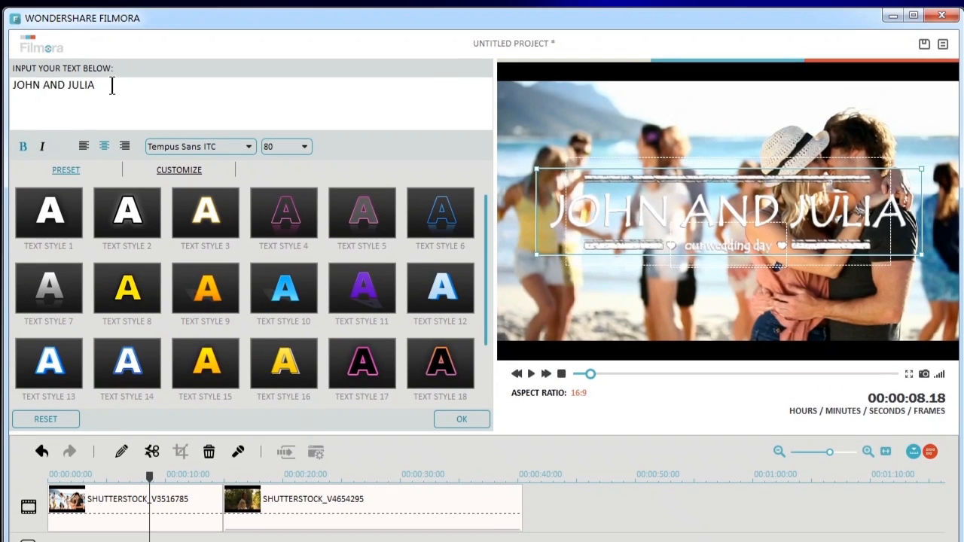
{"action": "triple_click", "coordinate": [53, 84]}
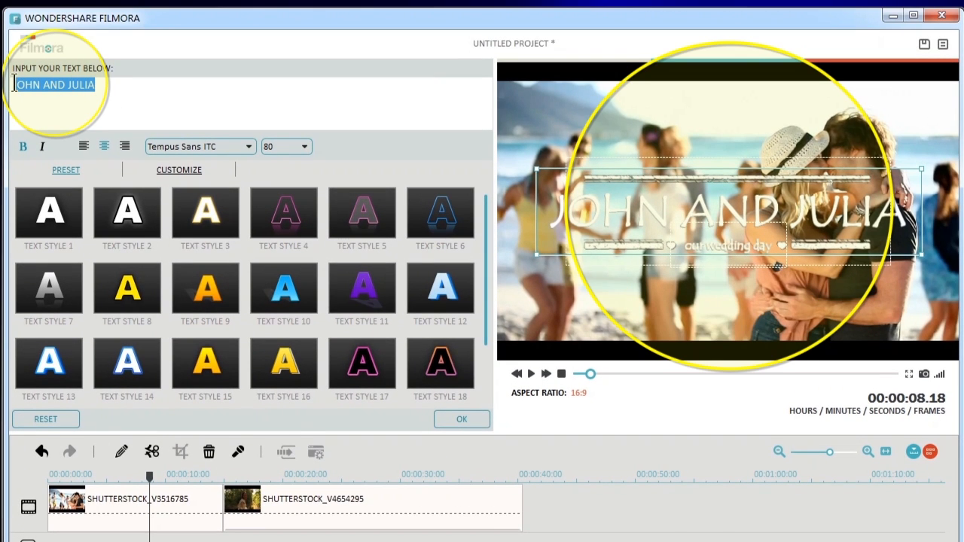
{"action": "type", "text": "Jack and Ro"}
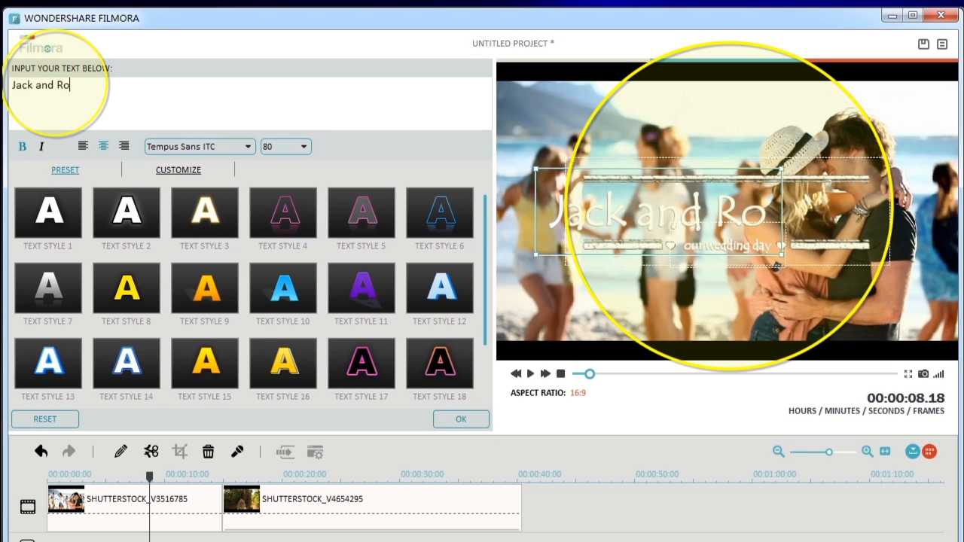
{"action": "type", "text": "se"}
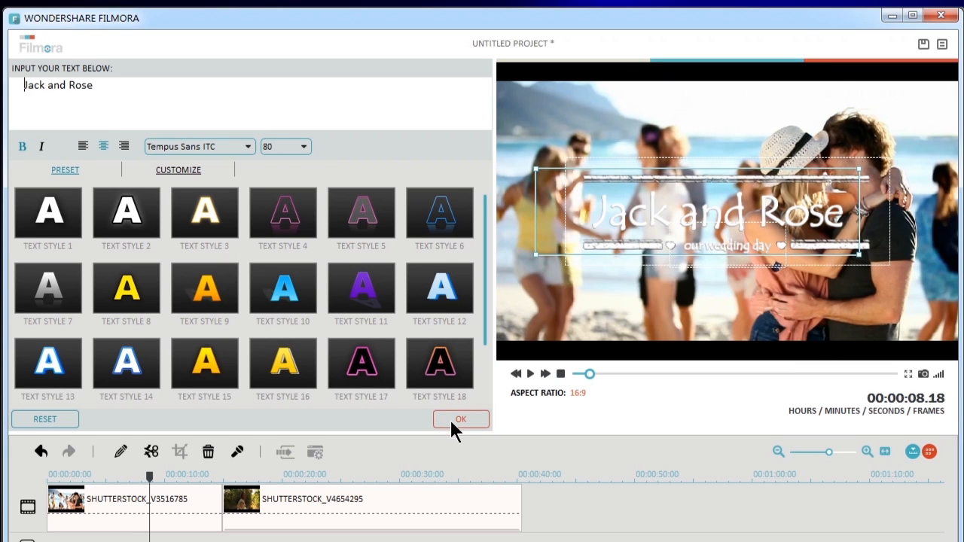
{"action": "left_click", "coordinate": [461, 418]}
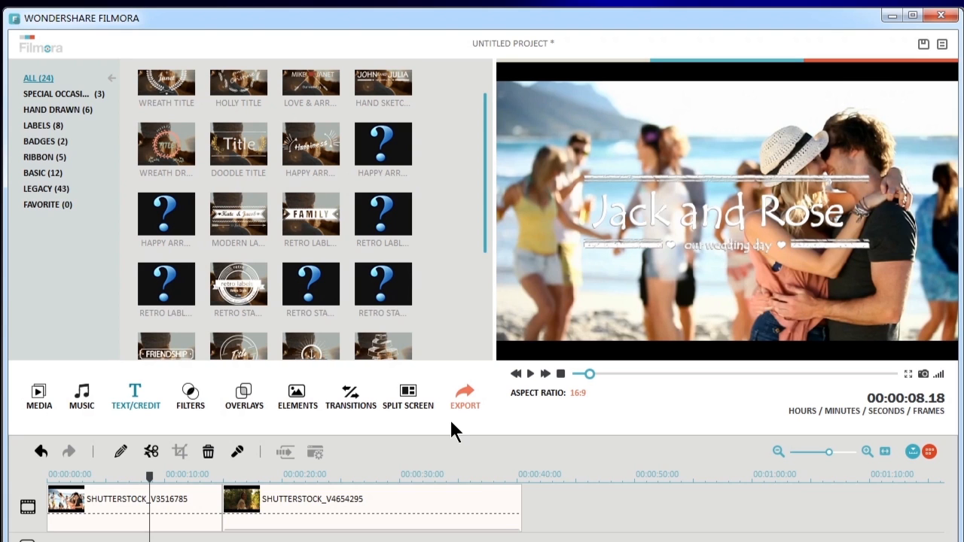
Show the Filters library to find Purple Haze for the first clip.
{"action": "left_click", "coordinate": [190, 395]}
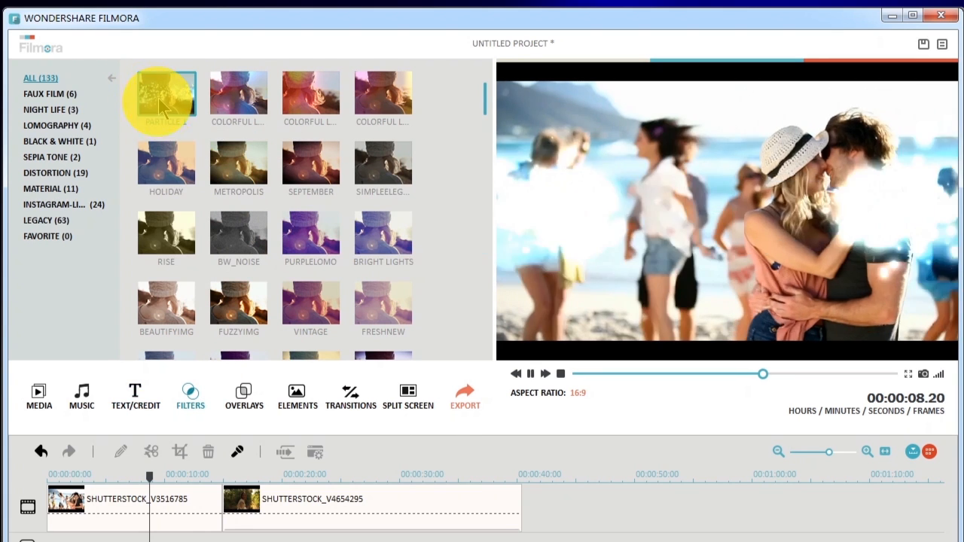
{"action": "mouse_move", "coordinate": [166, 94]}
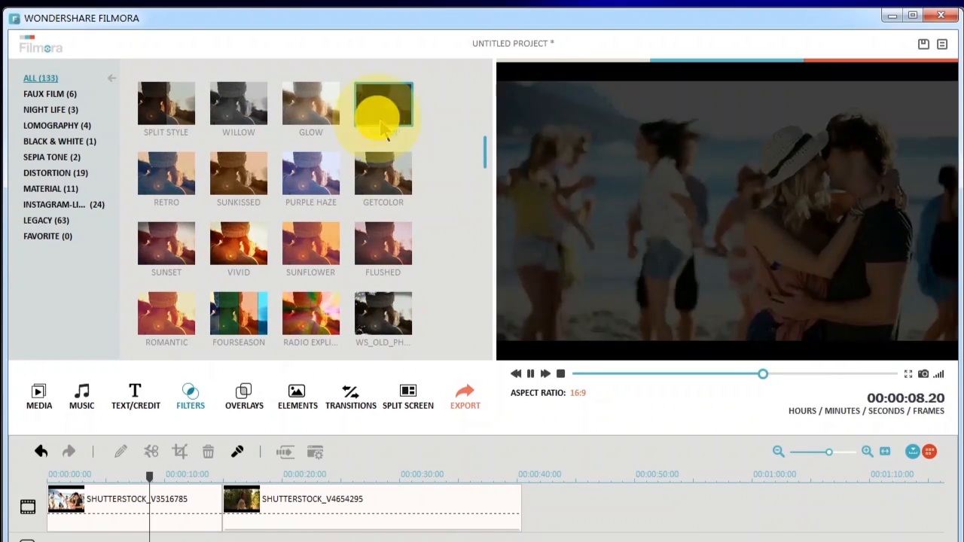
{"action": "mouse_move", "coordinate": [310, 173]}
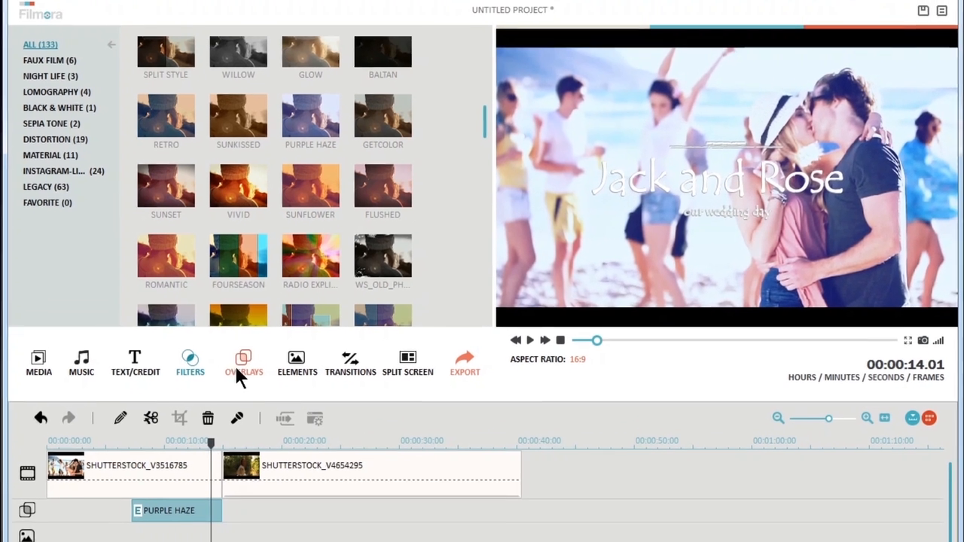
Place the Old Film Frame 2 overlay across the second clip.
{"action": "left_click", "coordinate": [244, 366]}
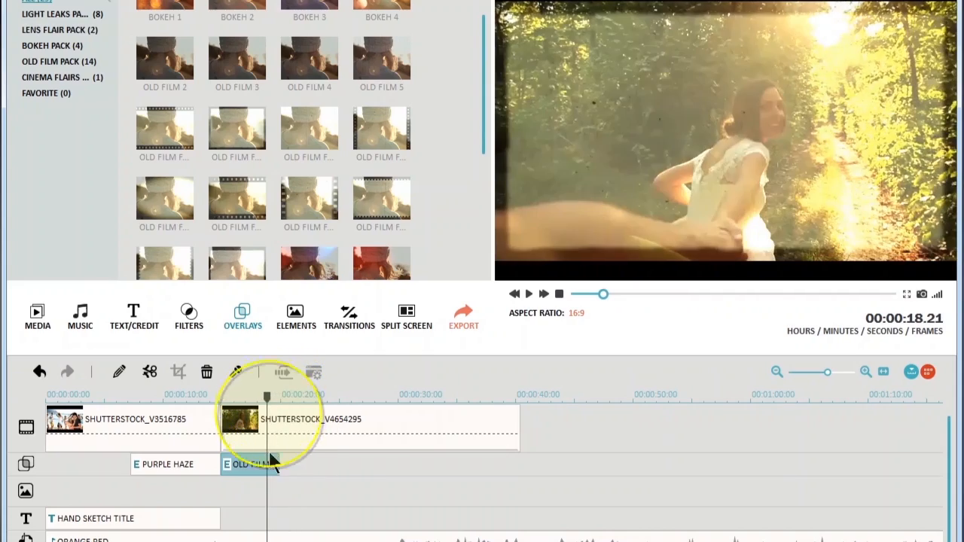
{"action": "left_click_drag", "start_coordinate": [271, 464], "coordinate": [460, 463]}
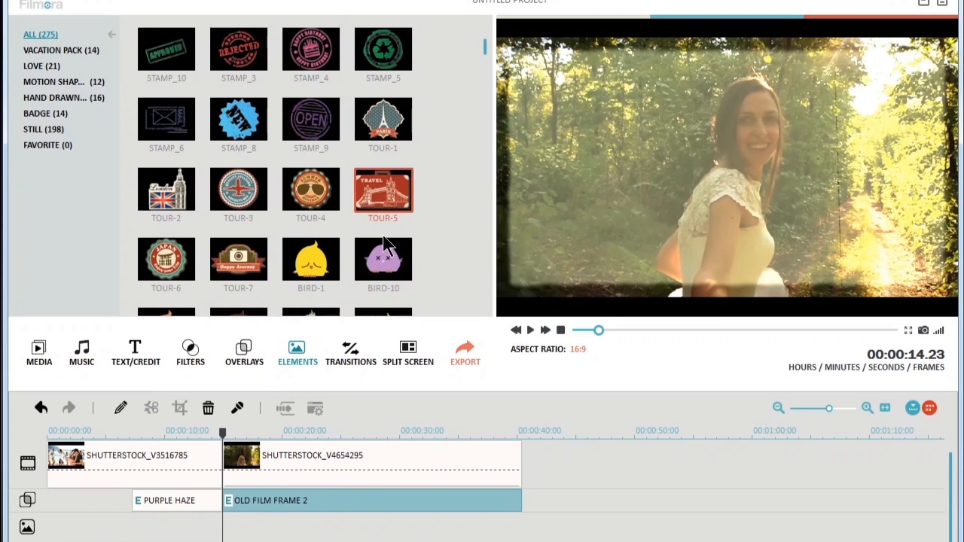
Scroll the Elements library to the Love items and add the Love element at the second clip's start.
{"action": "scroll", "scroll_direction": "down", "scroll_amount": 3}
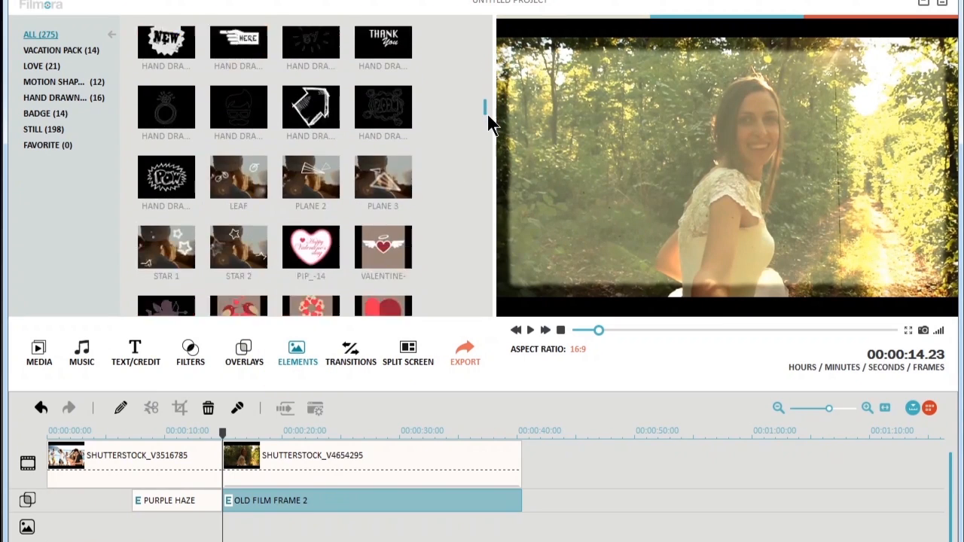
{"action": "scroll", "scroll_direction": "down", "scroll_amount": 3}
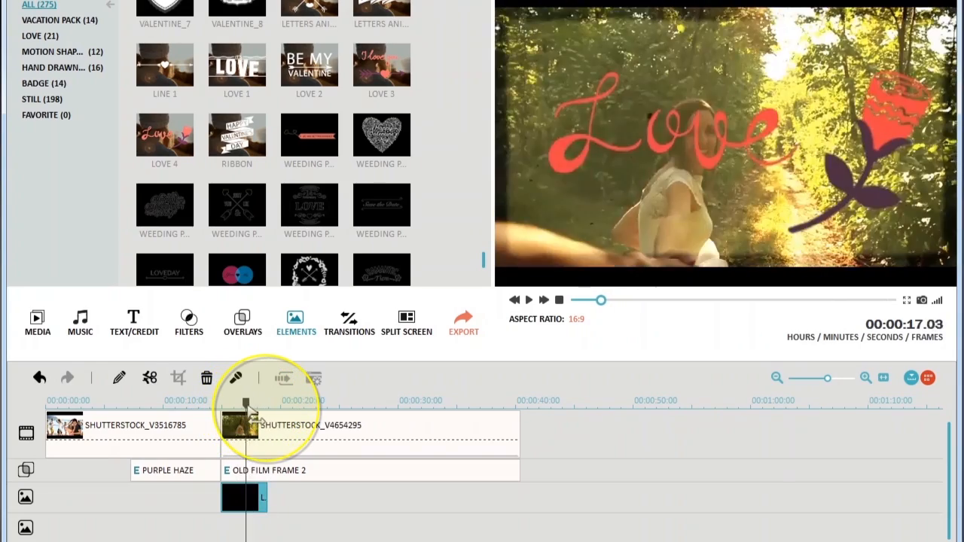
{"action": "left_click", "coordinate": [350, 355]}
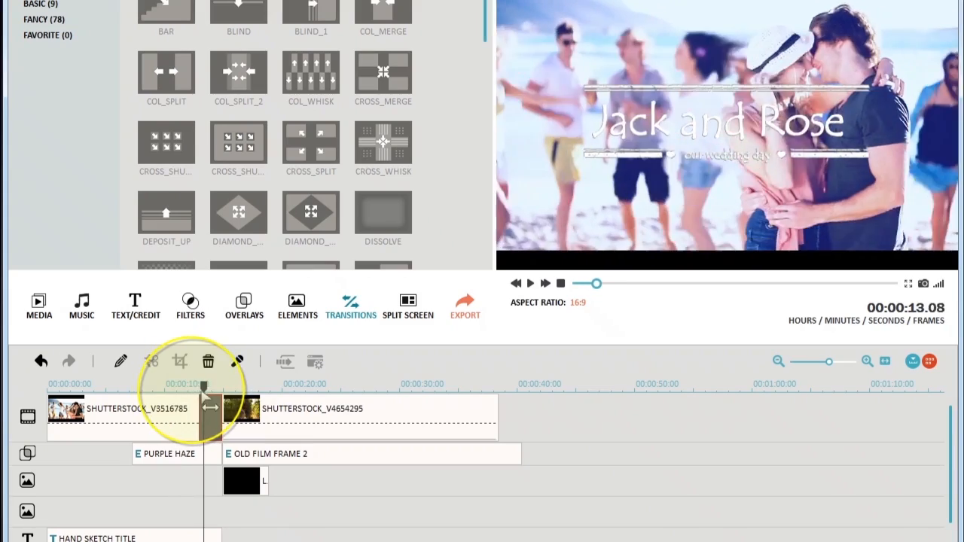
Add a transition between the two clips and play back through it.
{"action": "left_click_drag", "start_coordinate": [205, 384], "coordinate": [172, 384]}
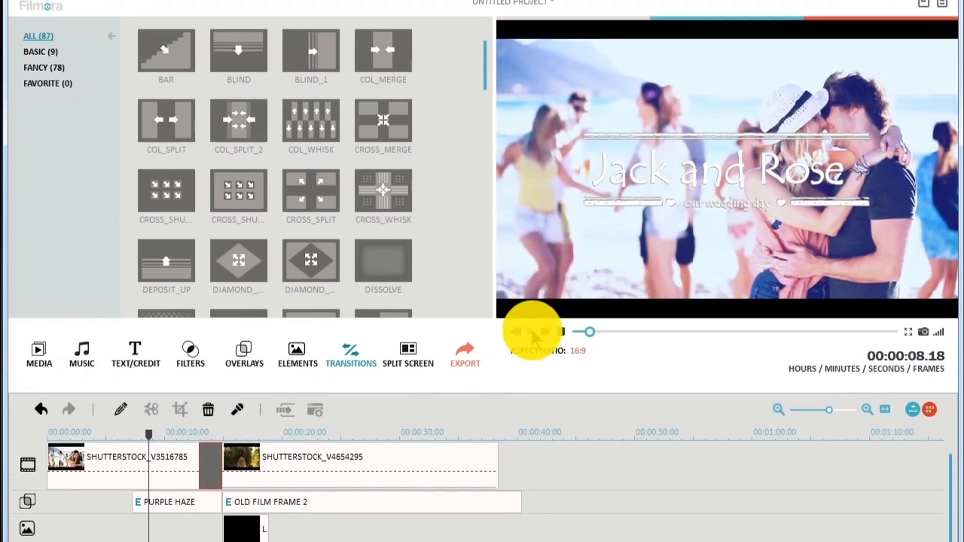
{"action": "left_click", "coordinate": [533, 331]}
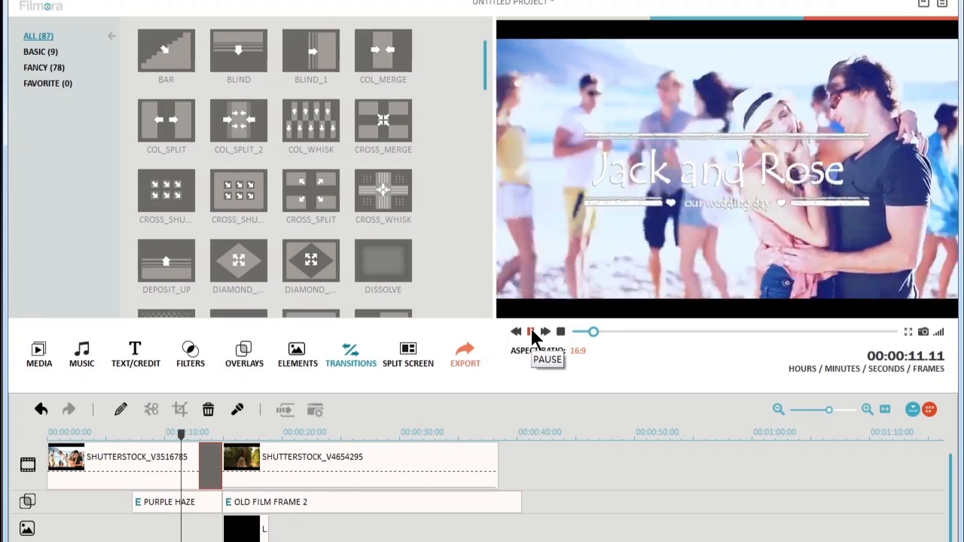
{"action": "left_click", "coordinate": [530, 331]}
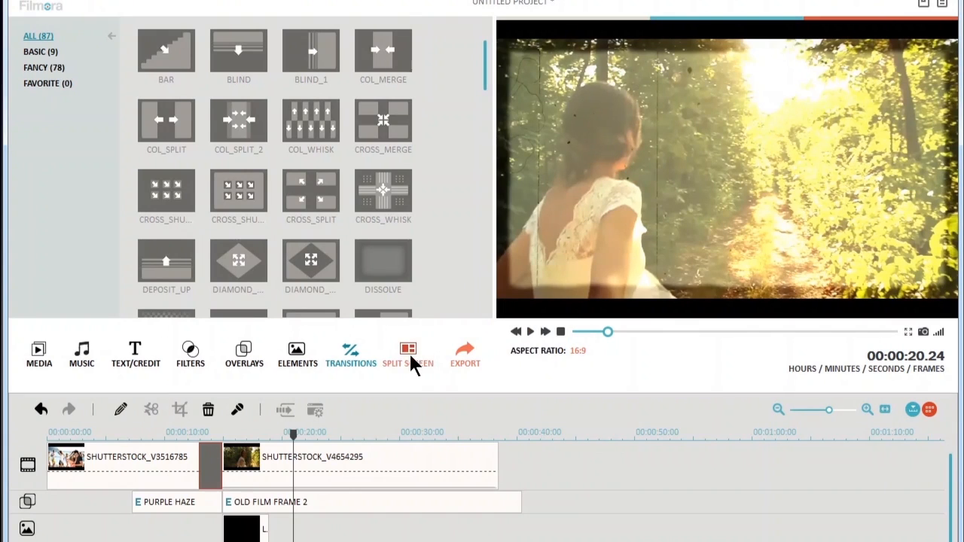
Add a two-pane split screen after the clips, filled with the beach and forest footage.
{"action": "left_click", "coordinate": [408, 358]}
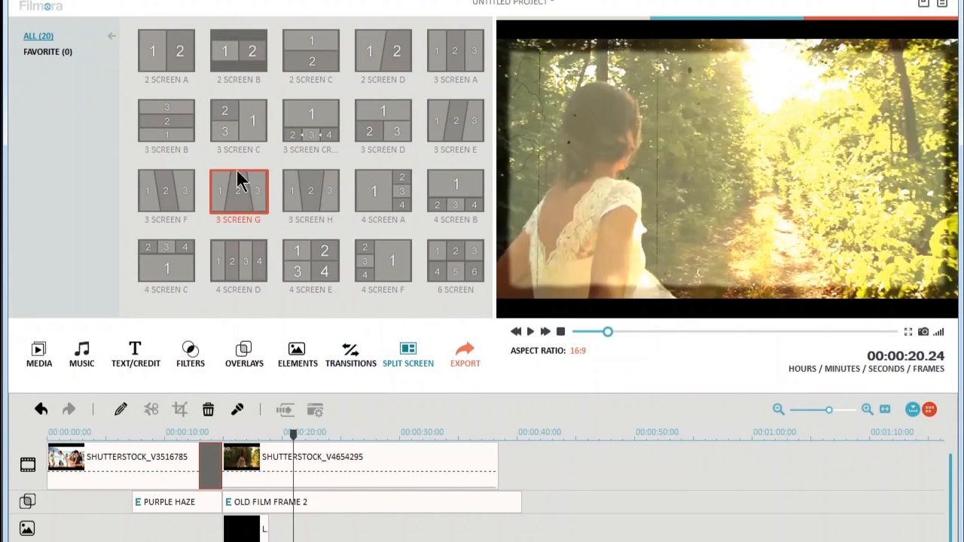
{"action": "left_click", "coordinate": [166, 51]}
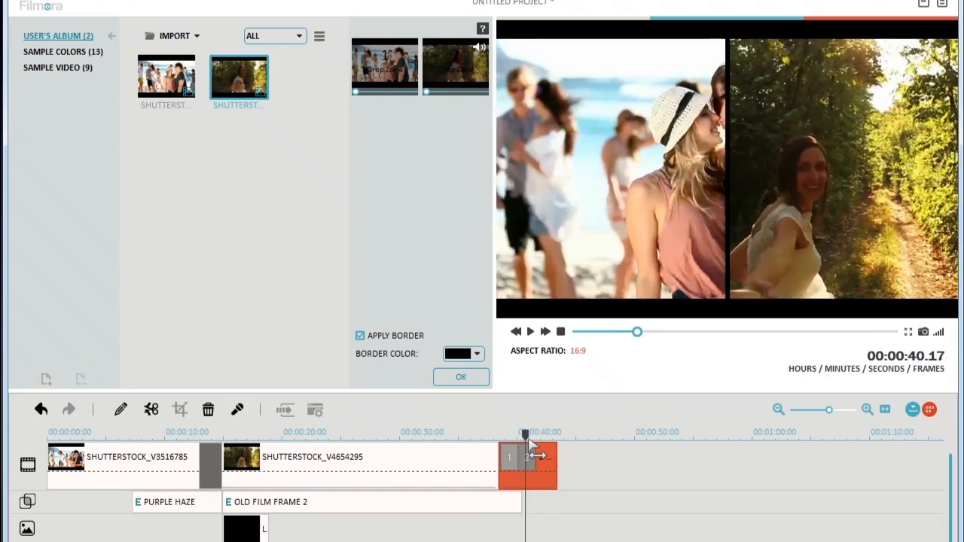
{"action": "left_click_drag", "start_coordinate": [524, 434], "coordinate": [479, 433]}
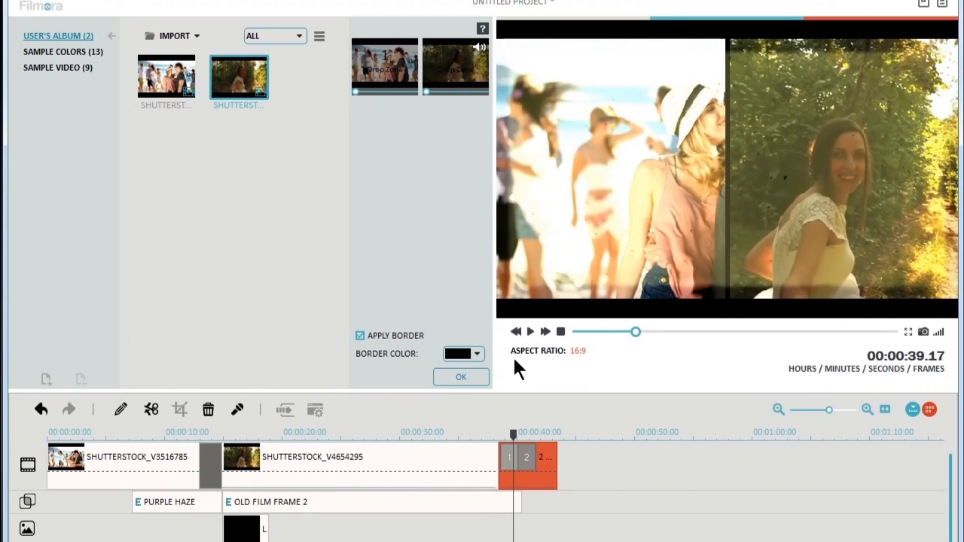
{"action": "left_click", "coordinate": [408, 354]}
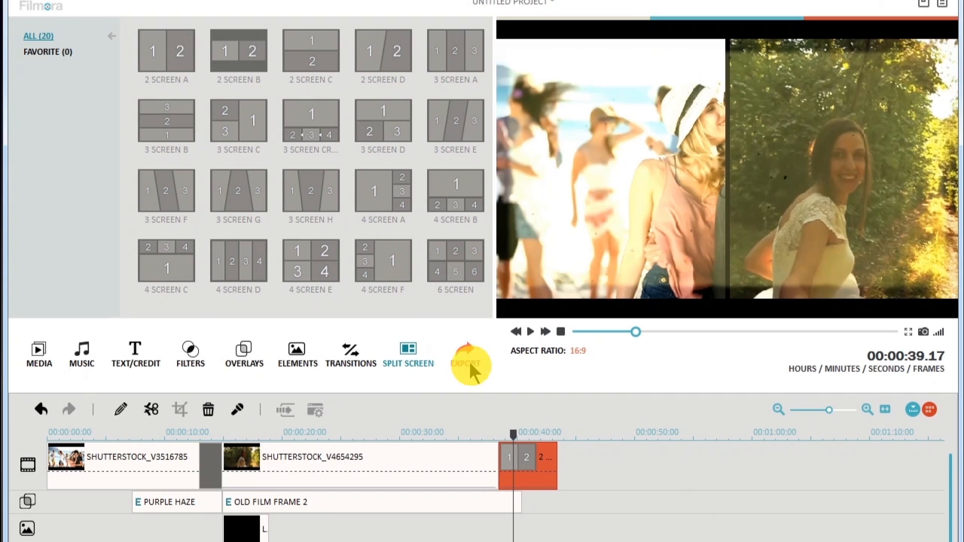
Export the project as a MOV movie named love2 at 1280×720, after glancing at the Device presets.
{"action": "left_click", "coordinate": [470, 361]}
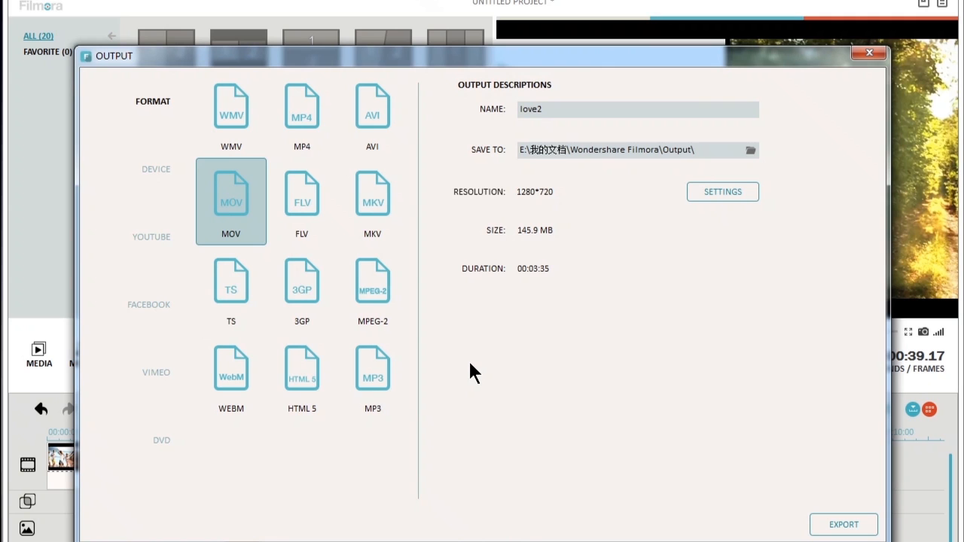
{"action": "mouse_move", "coordinate": [324, 120]}
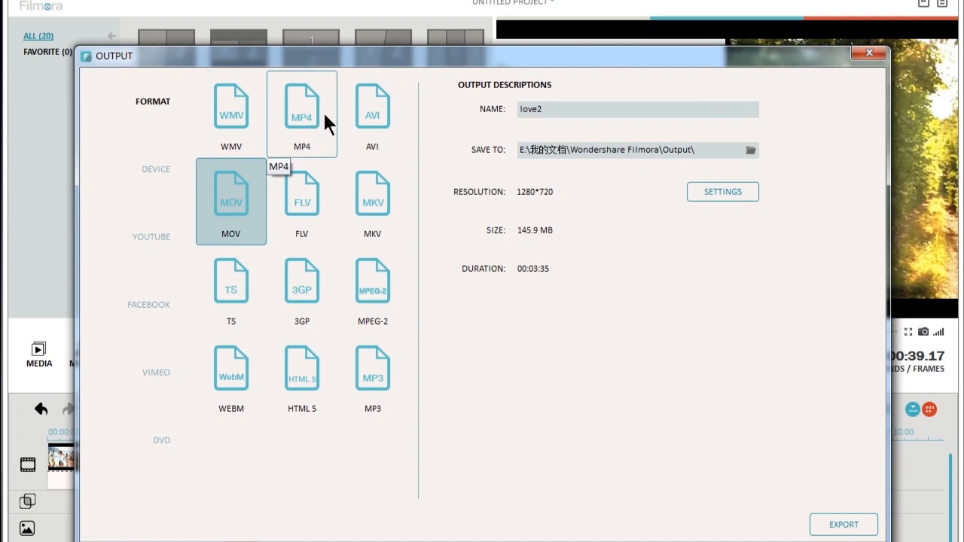
{"action": "left_click", "coordinate": [155, 169]}
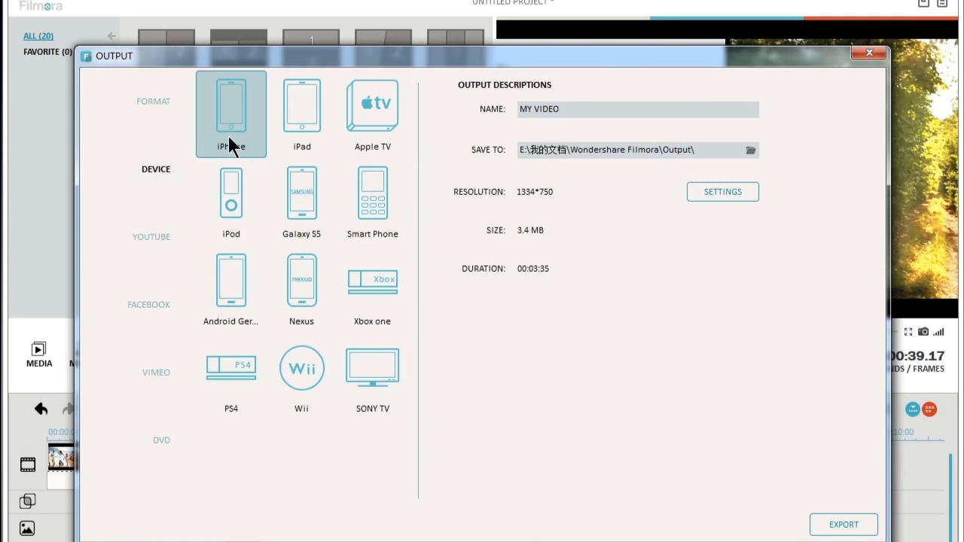
{"action": "mouse_move", "coordinate": [159, 256]}
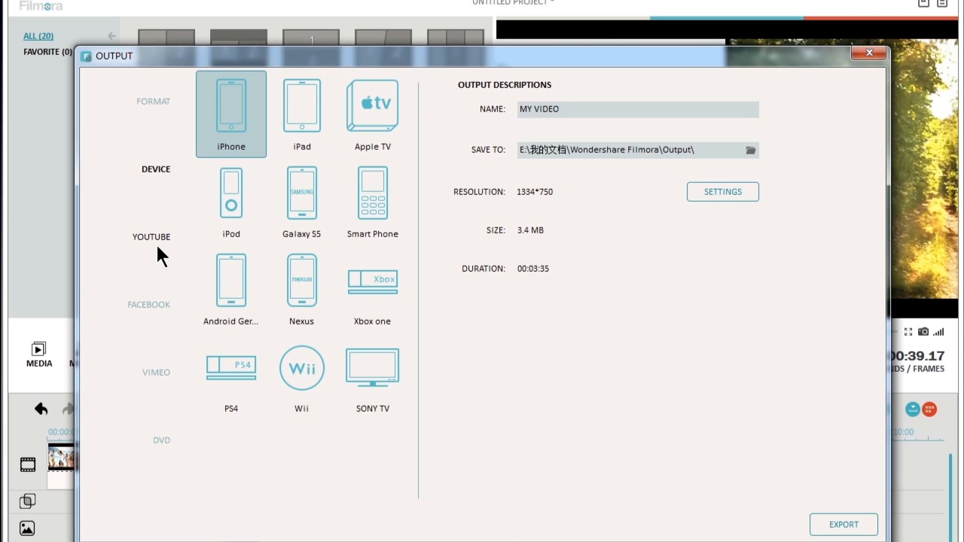
{"action": "mouse_move", "coordinate": [160, 383]}
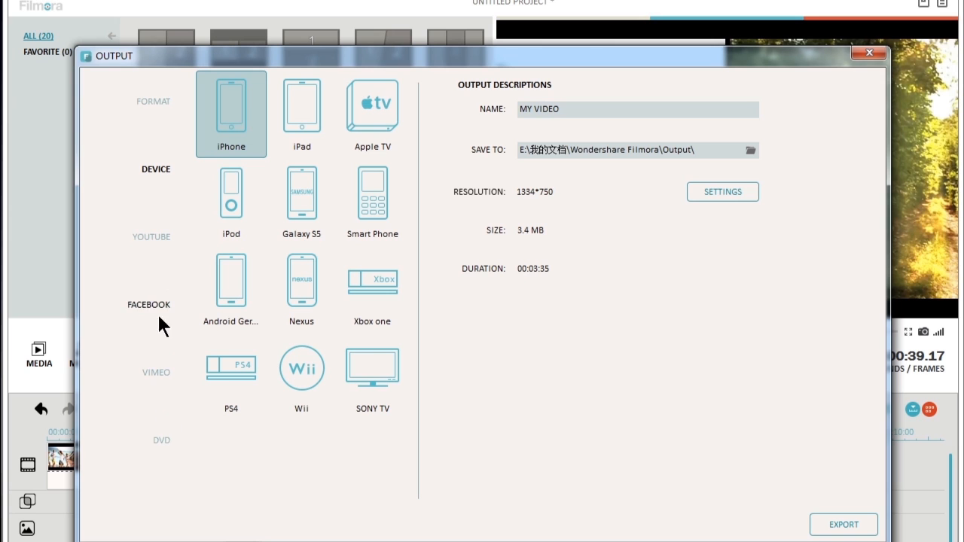
{"action": "left_click", "coordinate": [154, 101]}
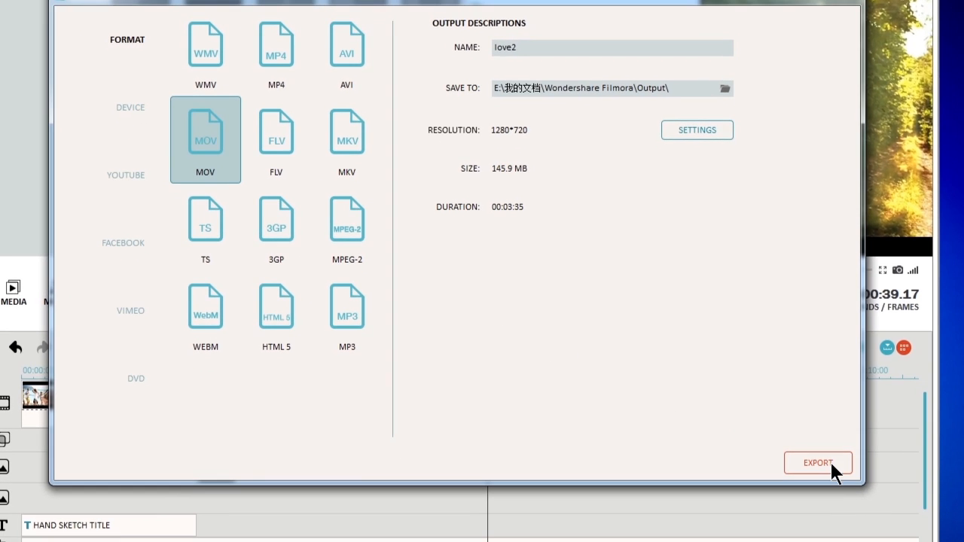
{"action": "left_click", "coordinate": [816, 462]}
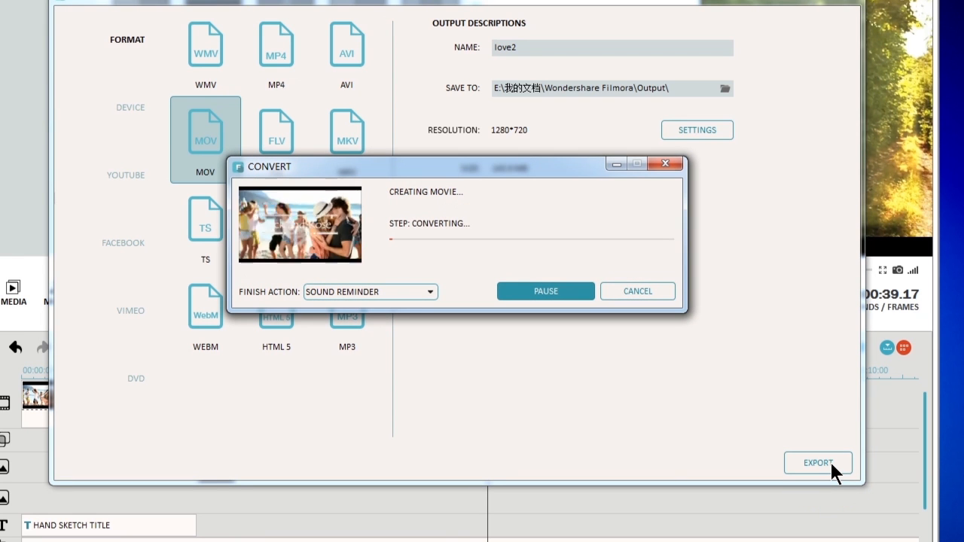